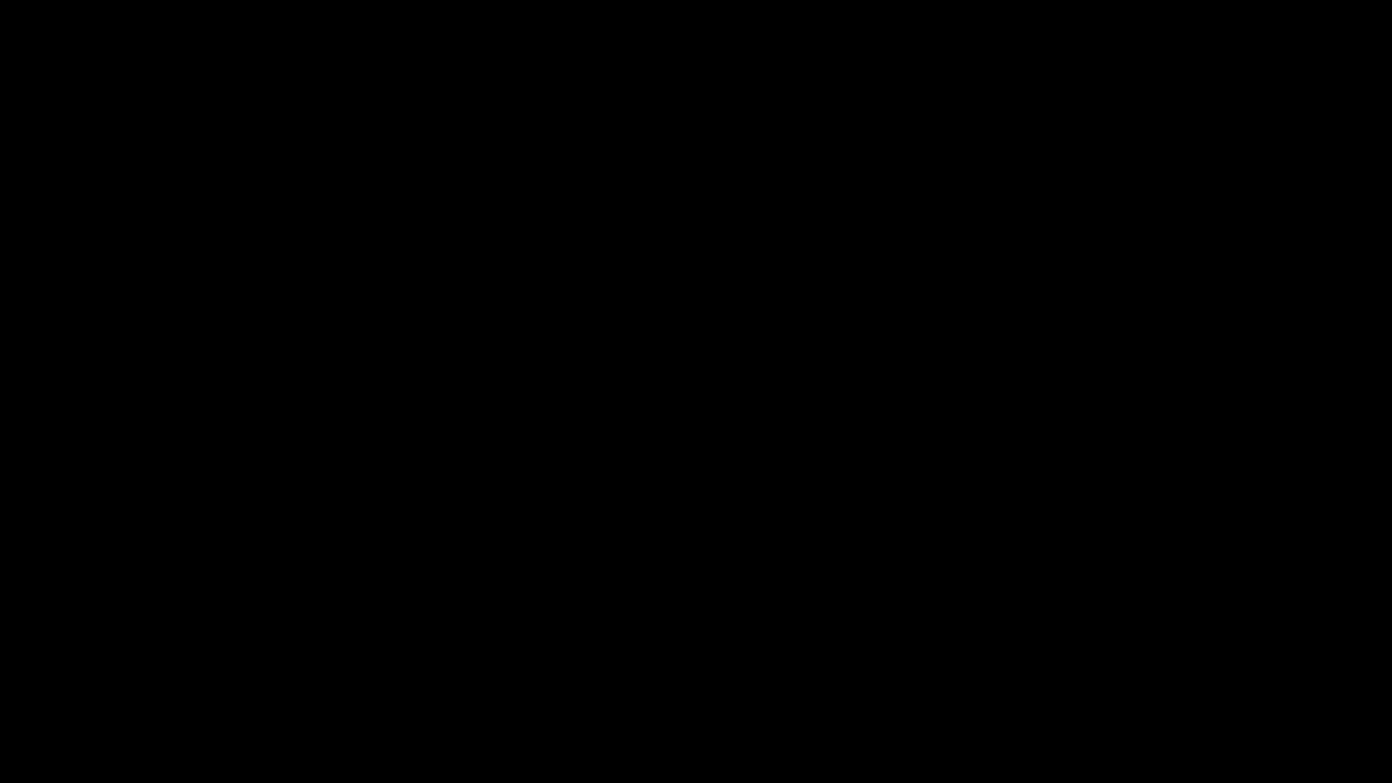
click(696, 392)
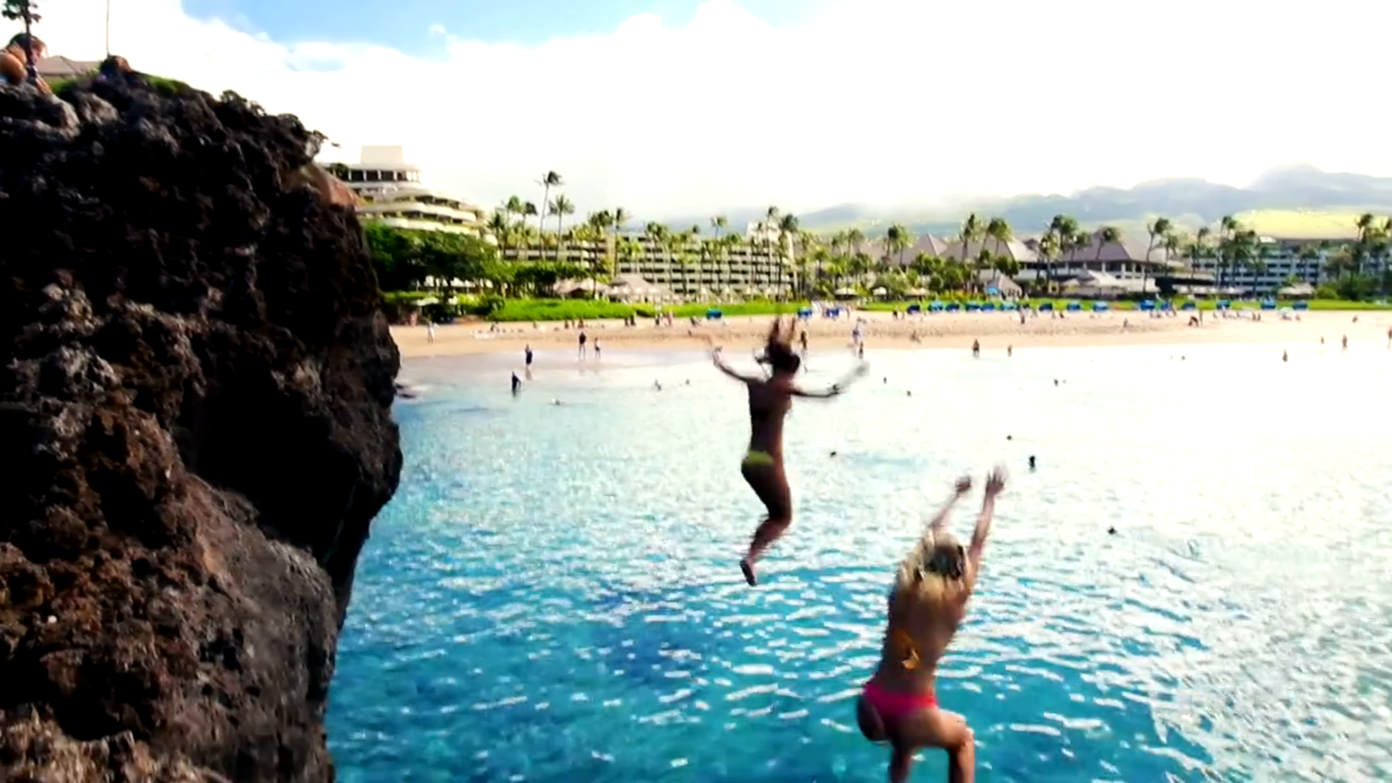